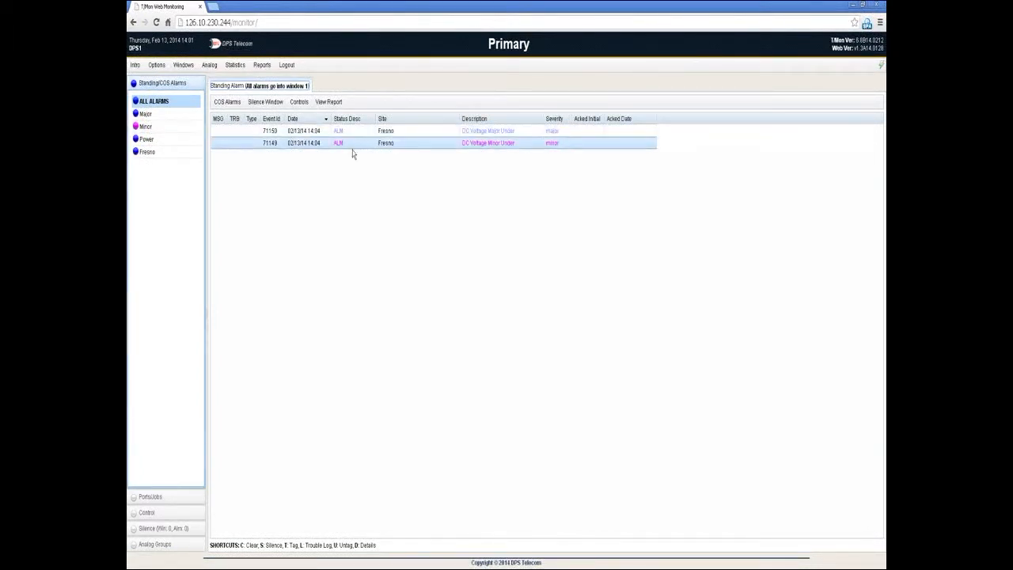
Step: View the first DC voltage alarm's details, then return to the alarm list with Controls expanded
right_click(387, 143)
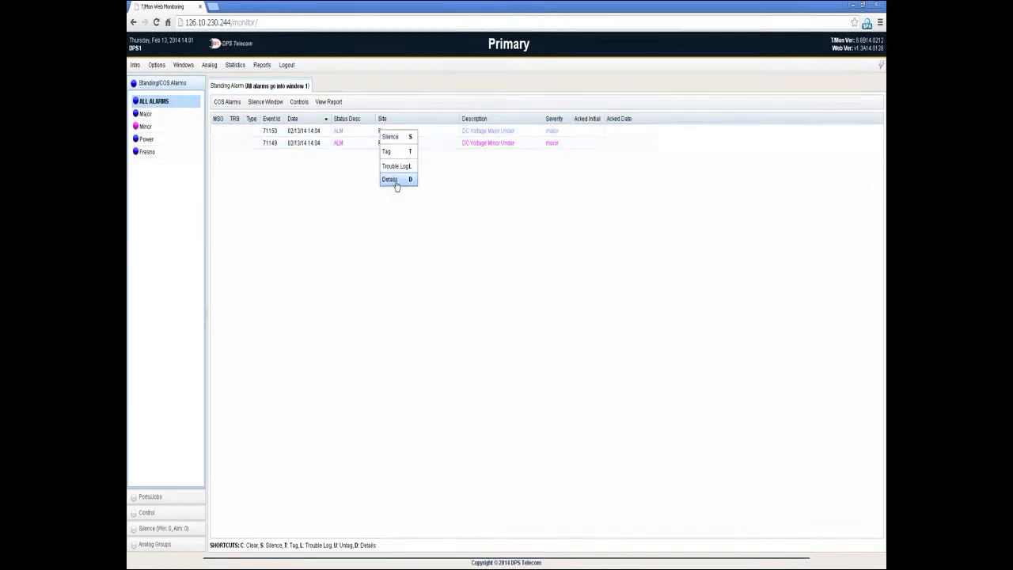
left_click(389, 179)
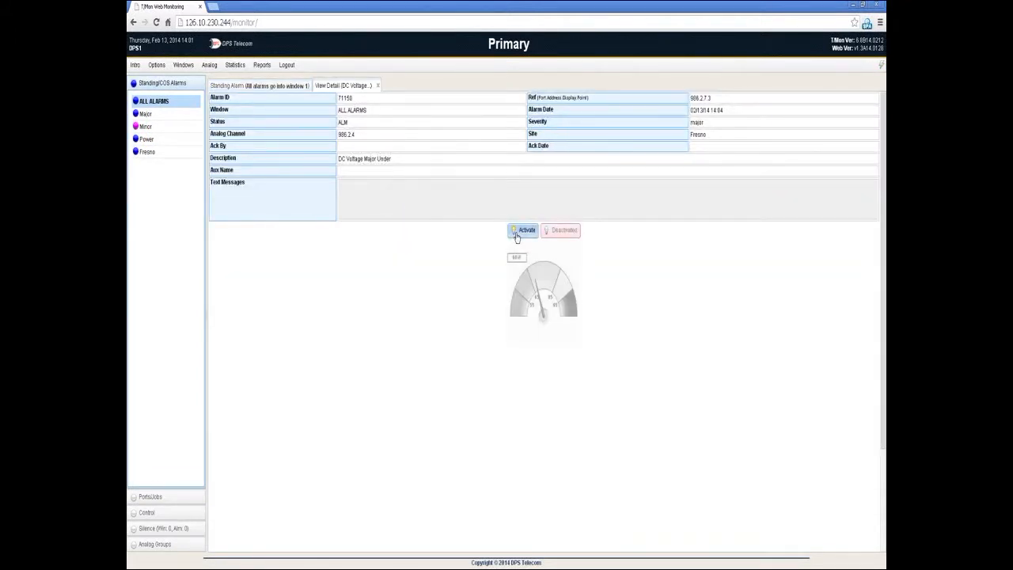
left_click(524, 231)
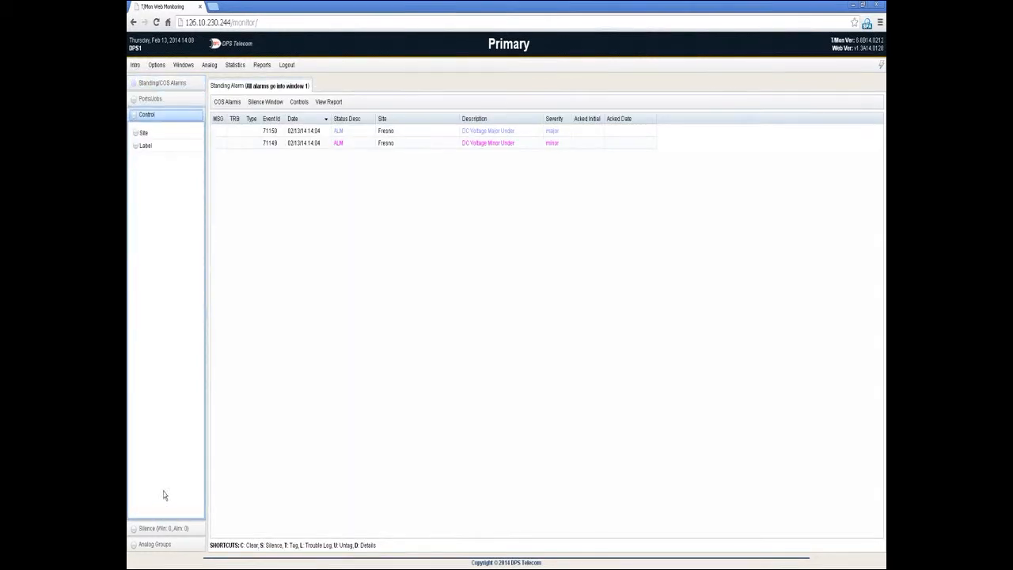
Step: Show the exhaust fan group's ON and OFF controls in Site Controls
left_click(144, 133)
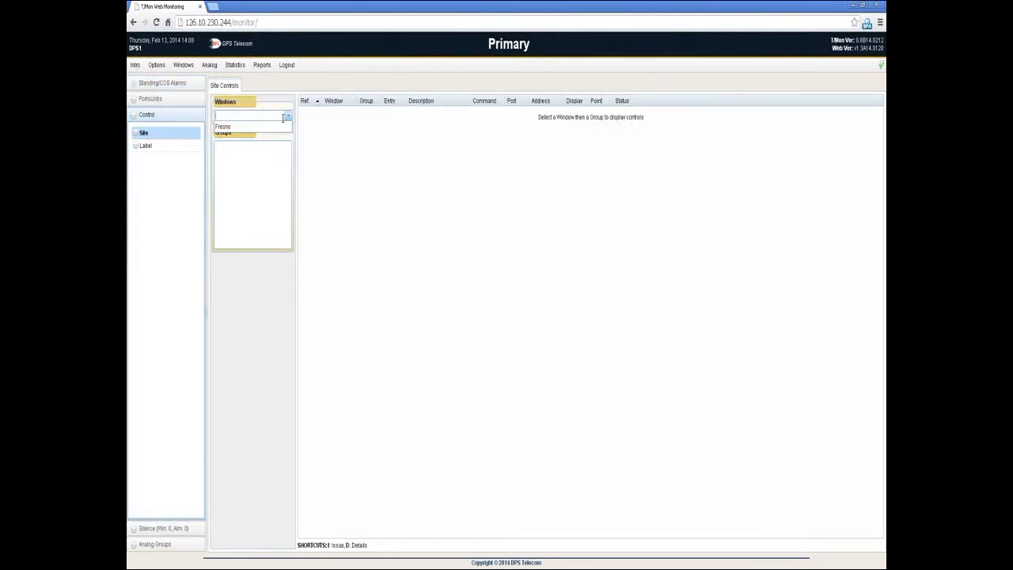
left_click(222, 126)
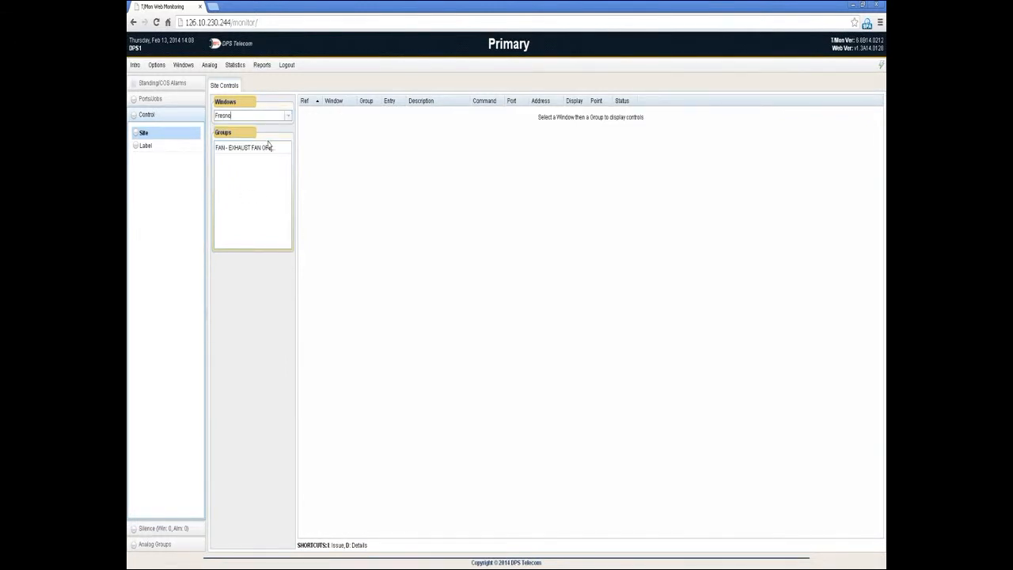
left_click(244, 147)
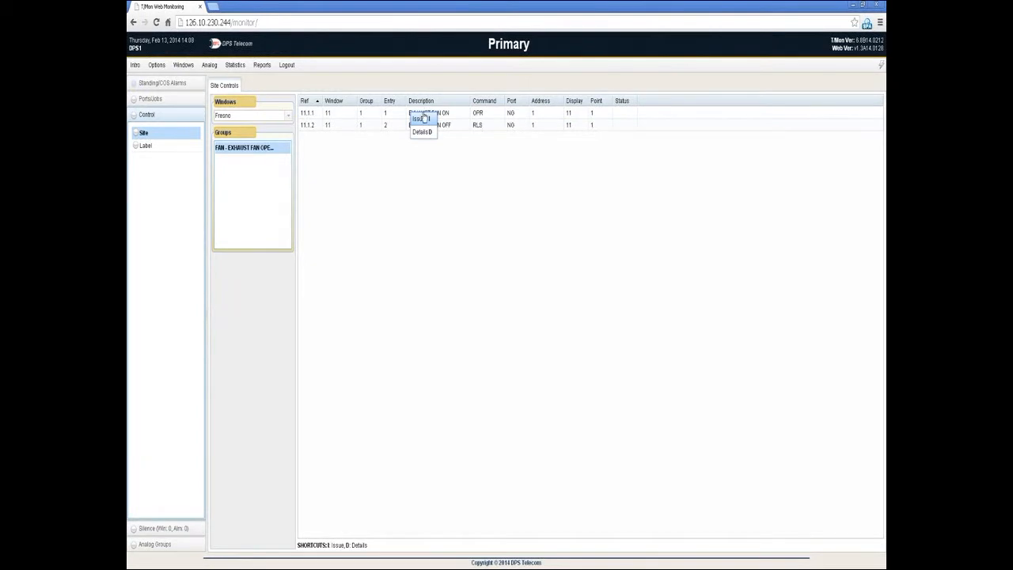
Step: Issue the EXHAUST FAN ON command and confirm it so it shows pending
left_click(421, 119)
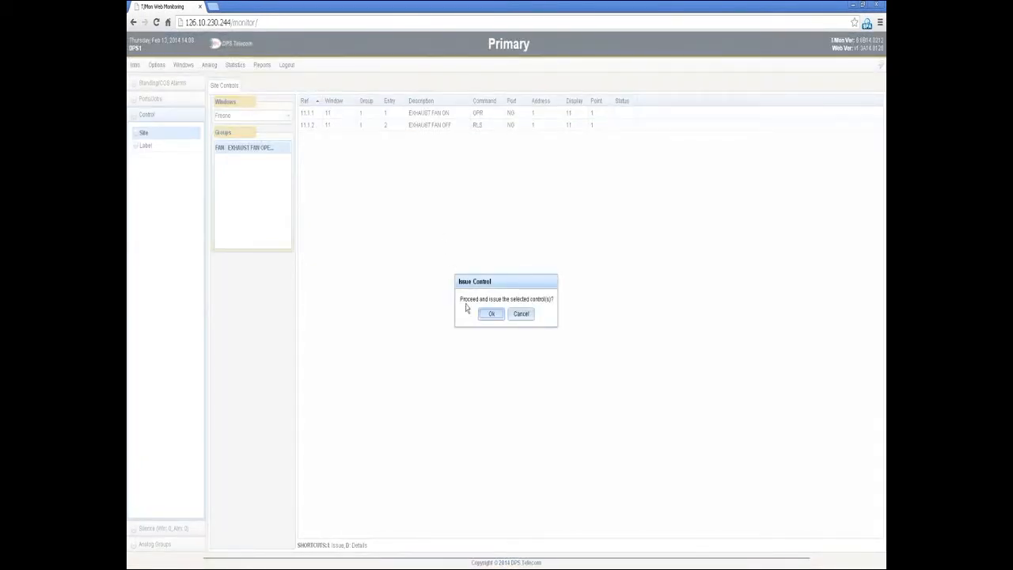
left_click(491, 313)
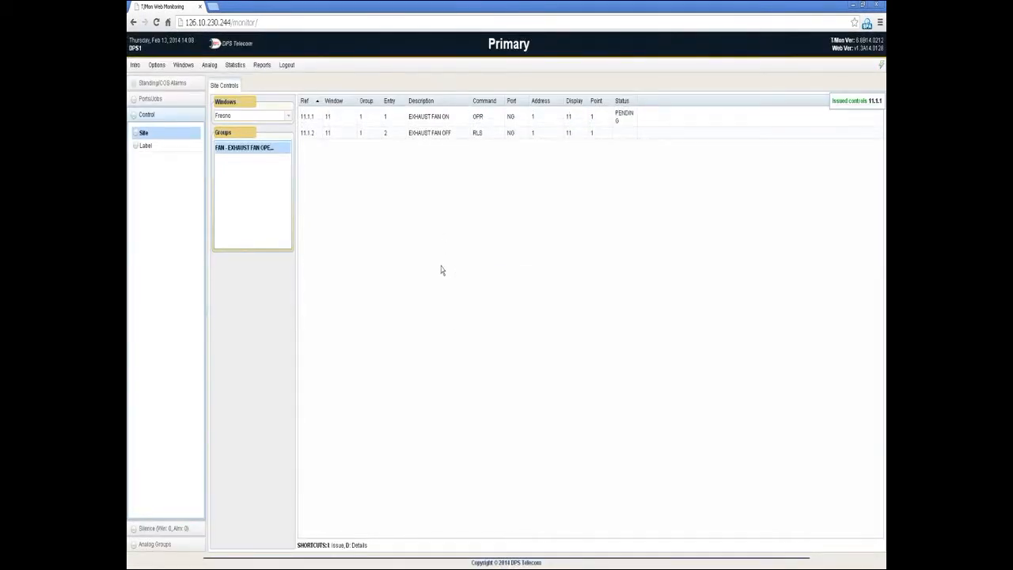